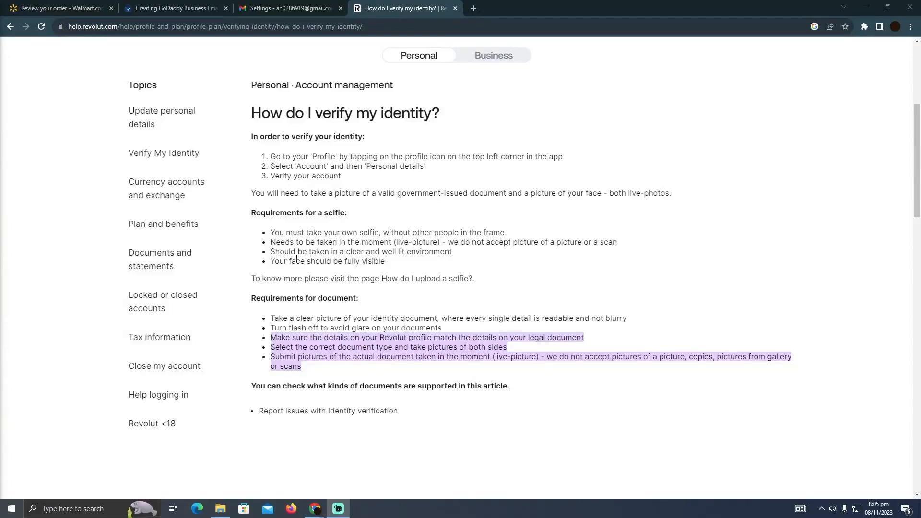
Highlight the words 'Personal details' in step 2 of the identity verification article
scroll("down", 3)
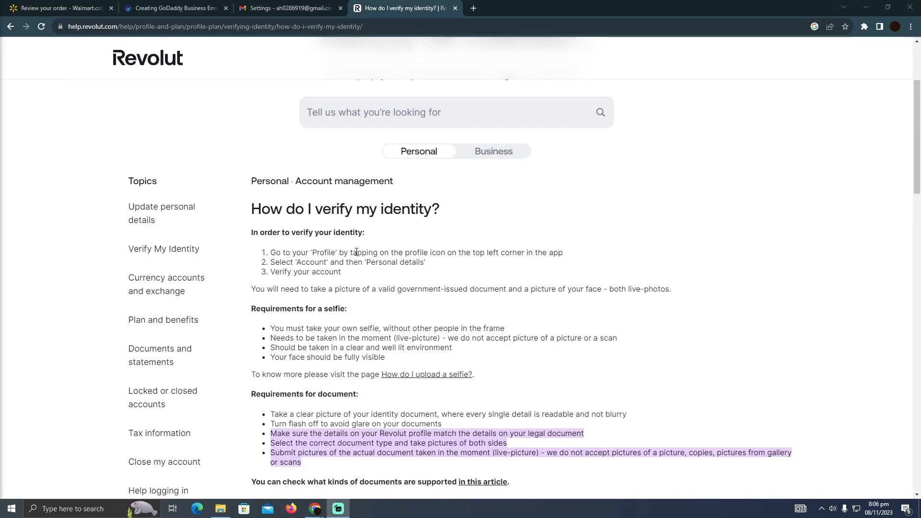
mouse_move(465, 255)
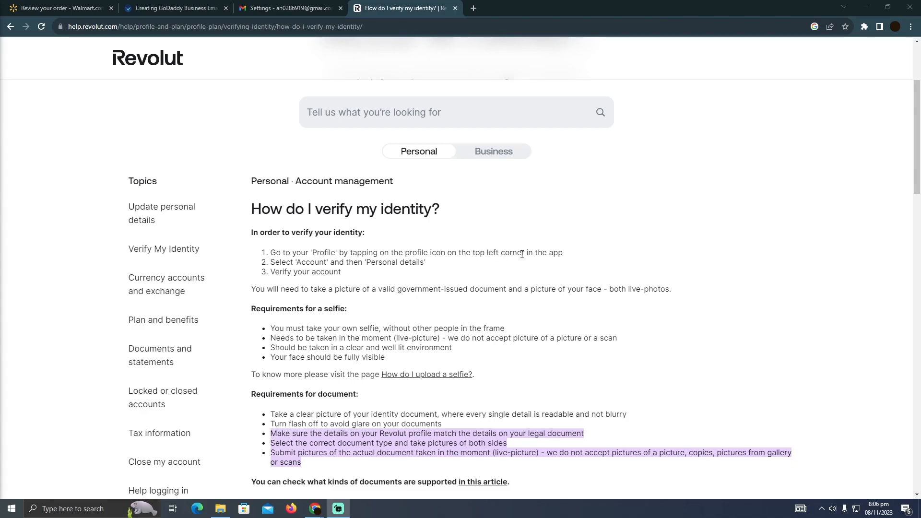
double_click(299, 262)
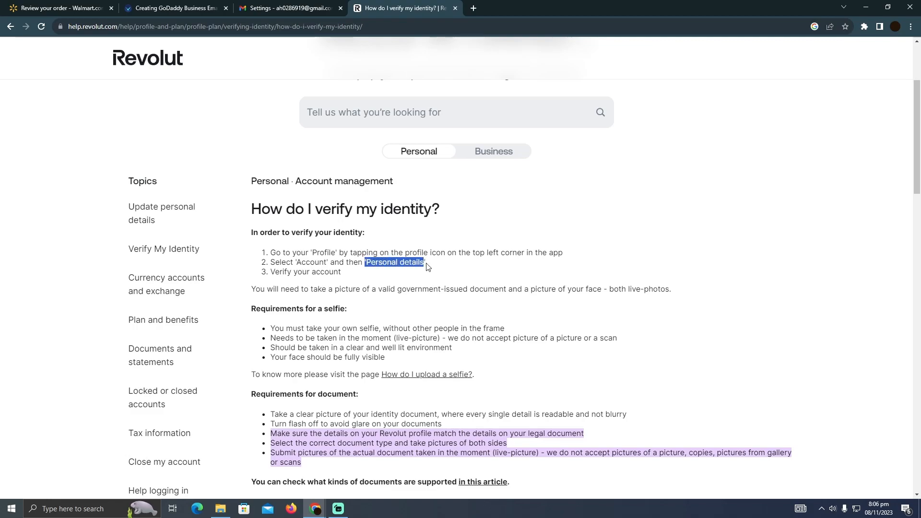
scroll("down", 3)
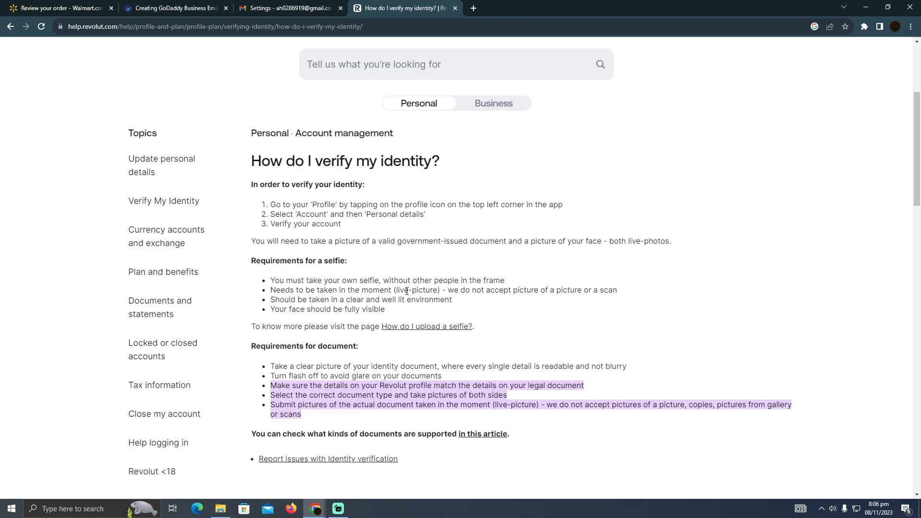
mouse_move(407, 291)
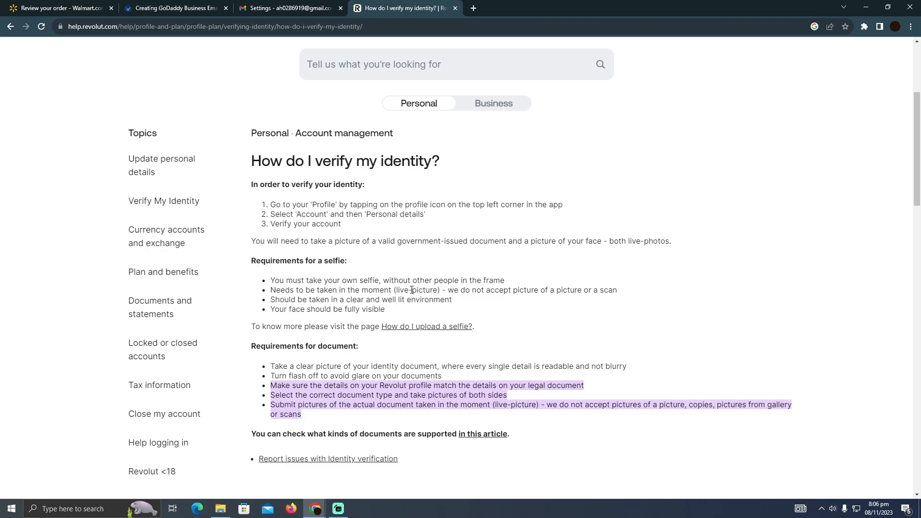
scroll("down", 3)
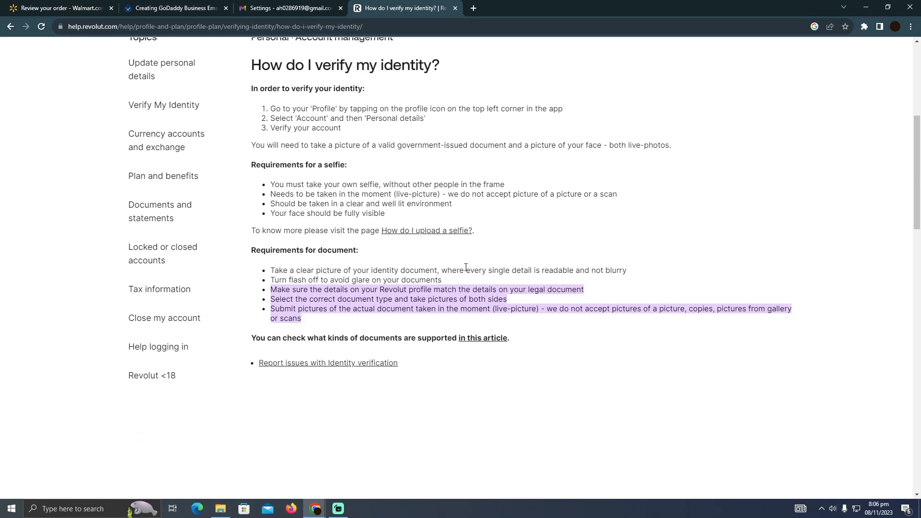